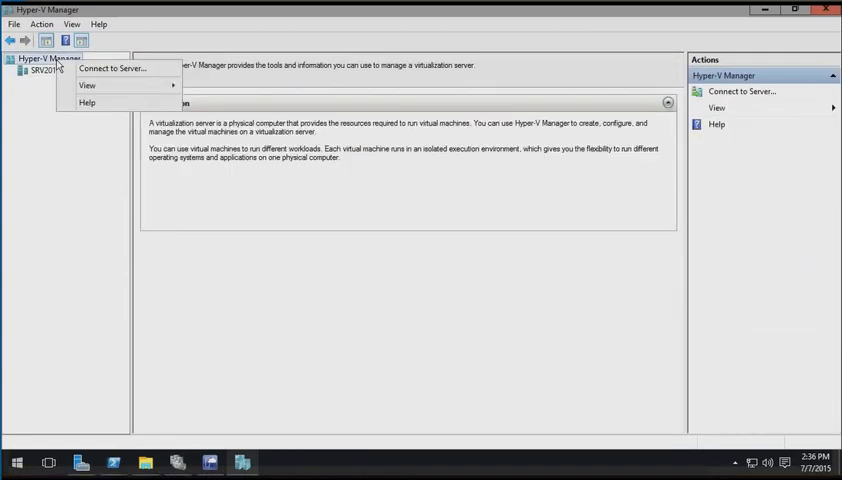
# Open the Connect to Server dialog and dismiss it without connecting.
pyautogui.click(116, 68)
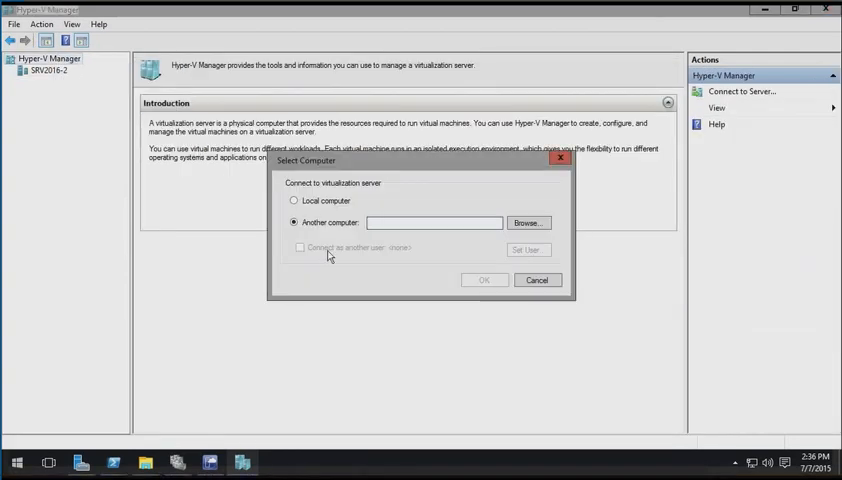
pyautogui.moveTo(337, 258)
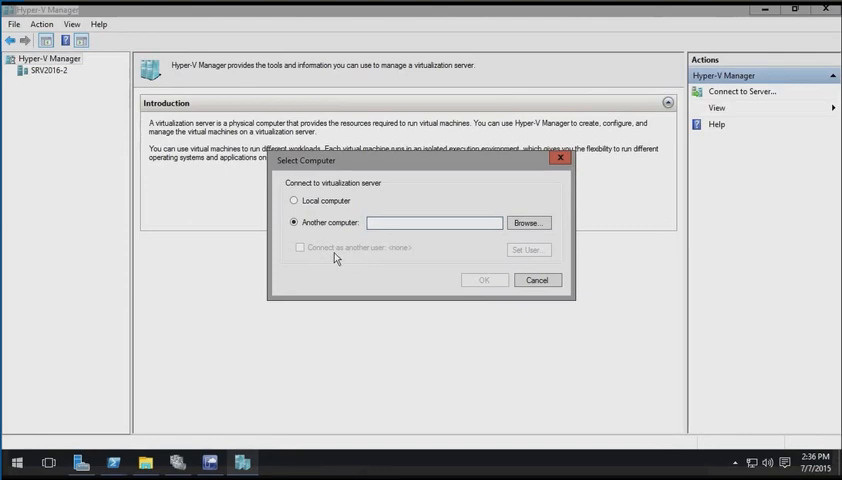
pyautogui.moveTo(382, 268)
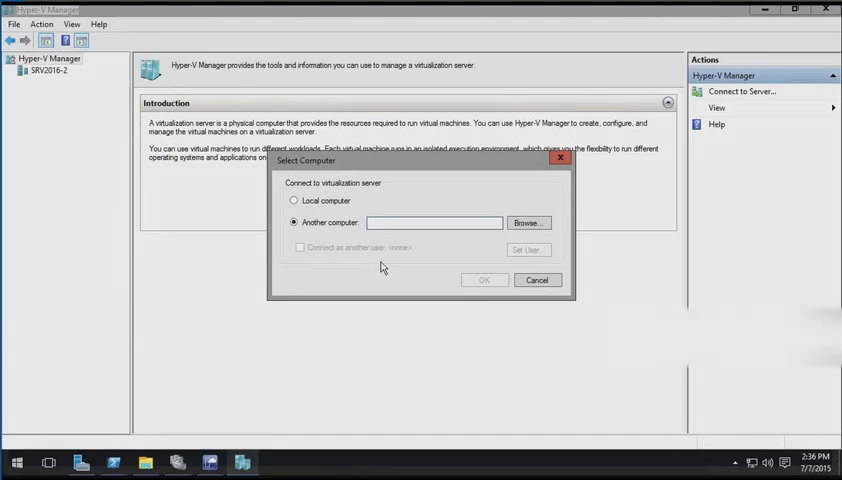
pyautogui.click(435, 222)
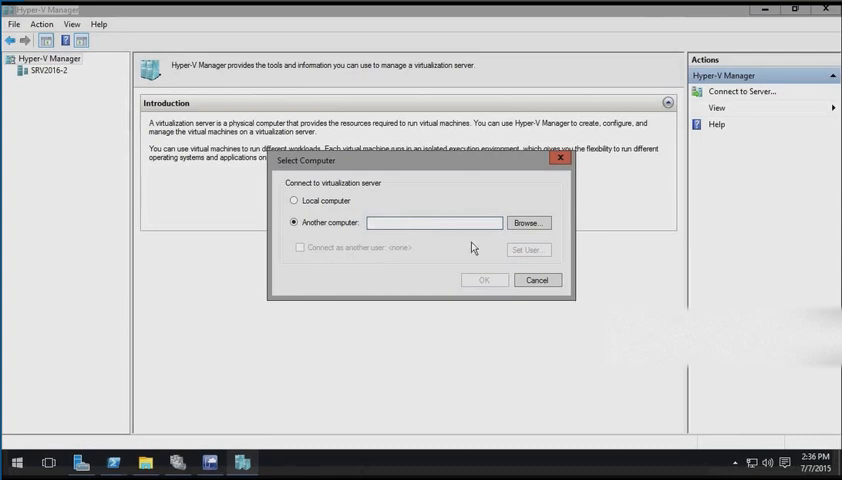
pyautogui.click(537, 279)
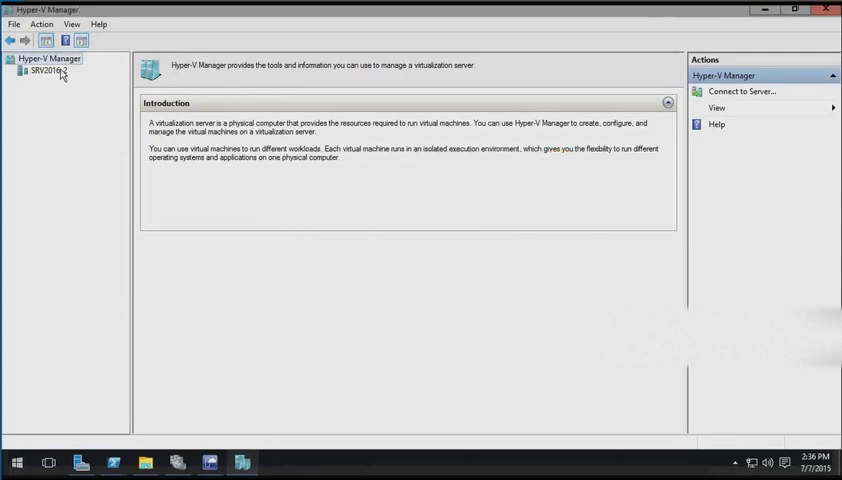
# Select SRV2016-2 and advance the New Virtual Hard Disk wizard to Choose Disk Format.
pyautogui.click(56, 71)
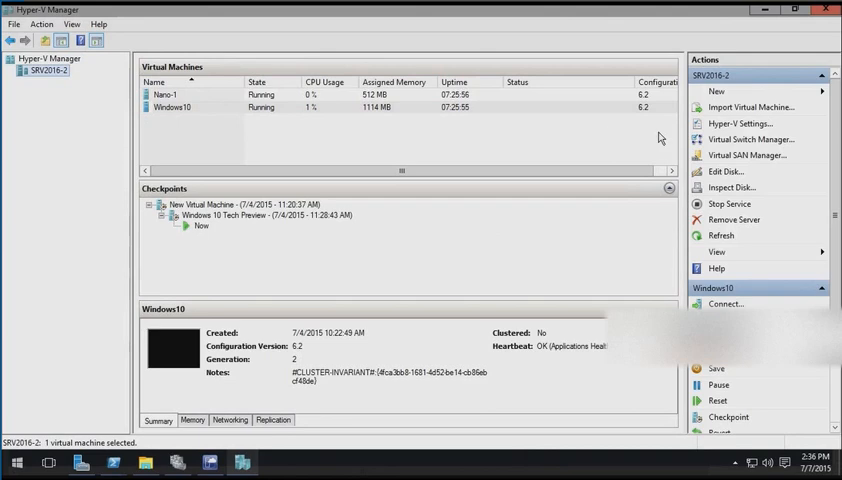
pyautogui.click(701, 99)
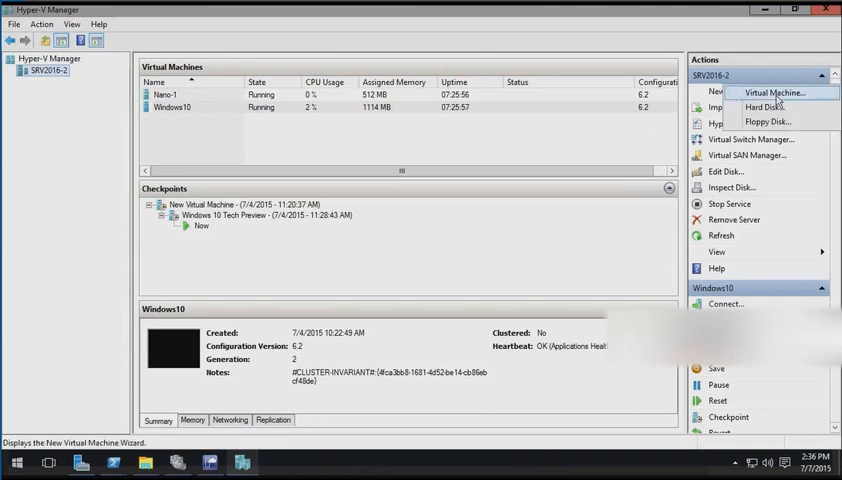
pyautogui.click(775, 106)
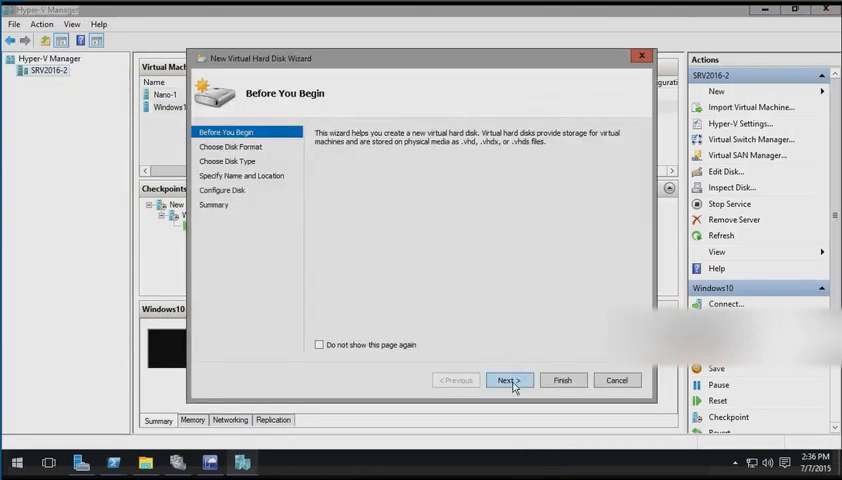
pyautogui.click(509, 379)
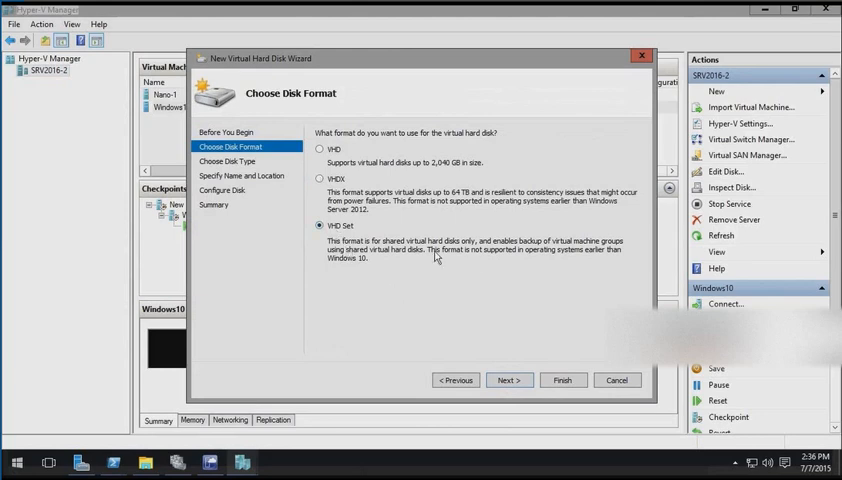
pyautogui.moveTo(422, 289)
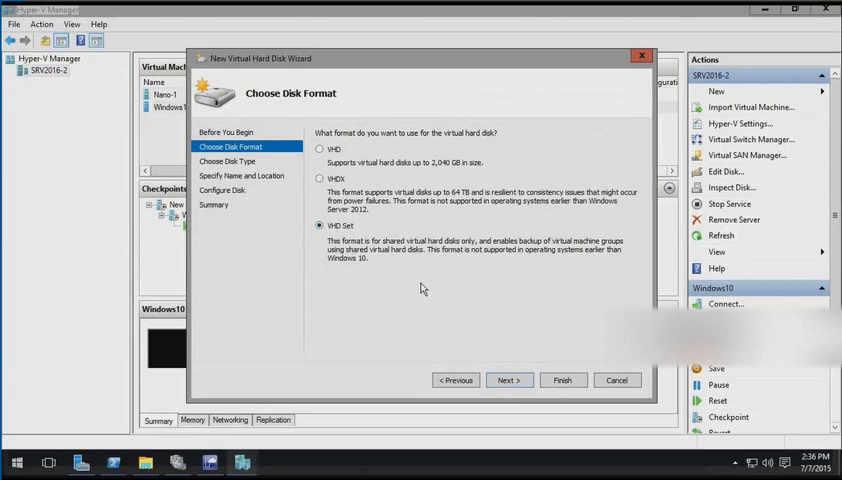
pyautogui.moveTo(475, 275)
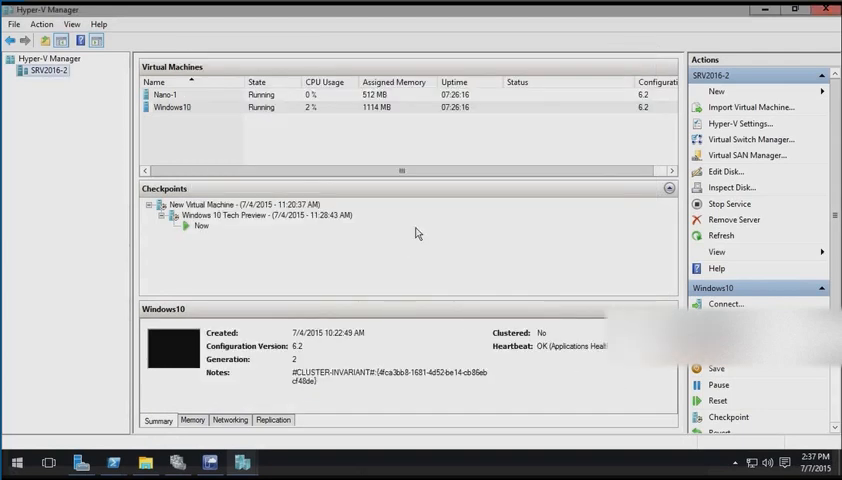
# Open the Windows10 virtual machine's settings and view its Memory page.
pyautogui.rightClick(190, 107)
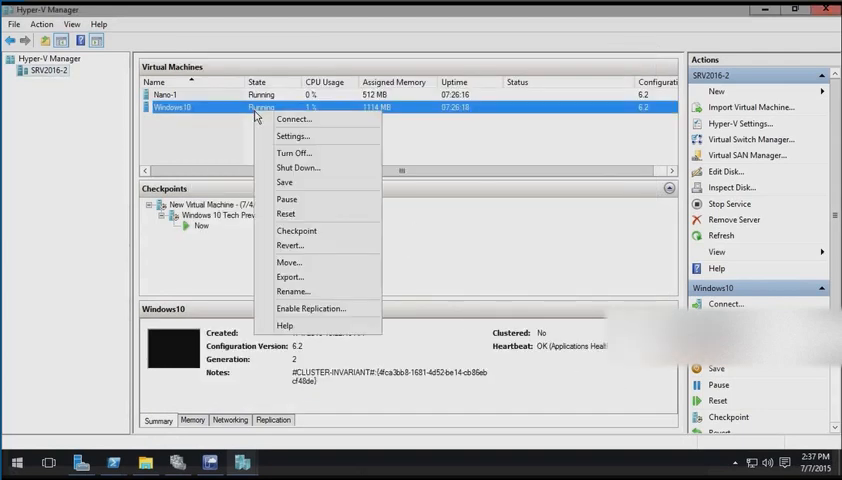
pyautogui.click(293, 135)
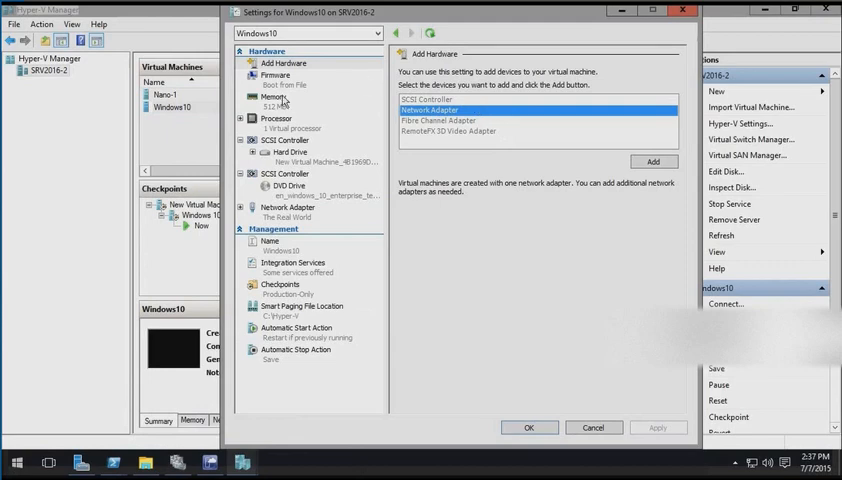
pyautogui.click(276, 100)
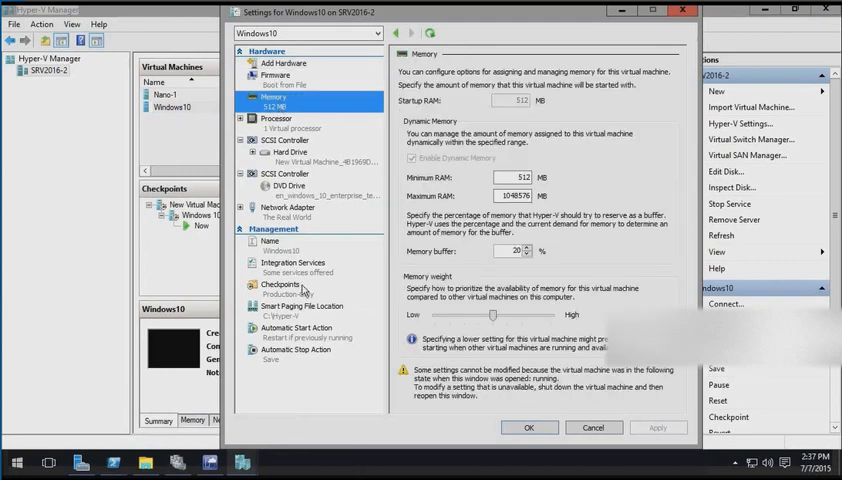
# On the Checkpoints page, try Standard checkpoints, then return to Production checkpoints.
pyautogui.click(282, 284)
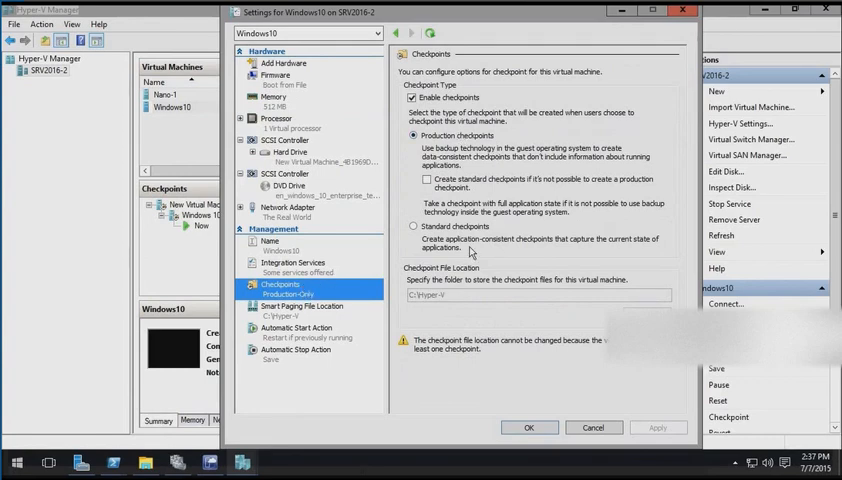
pyautogui.click(410, 226)
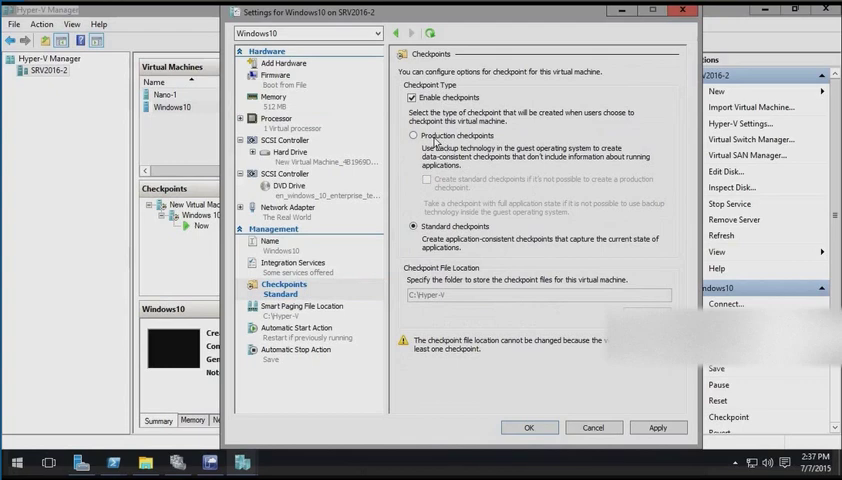
pyautogui.click(413, 135)
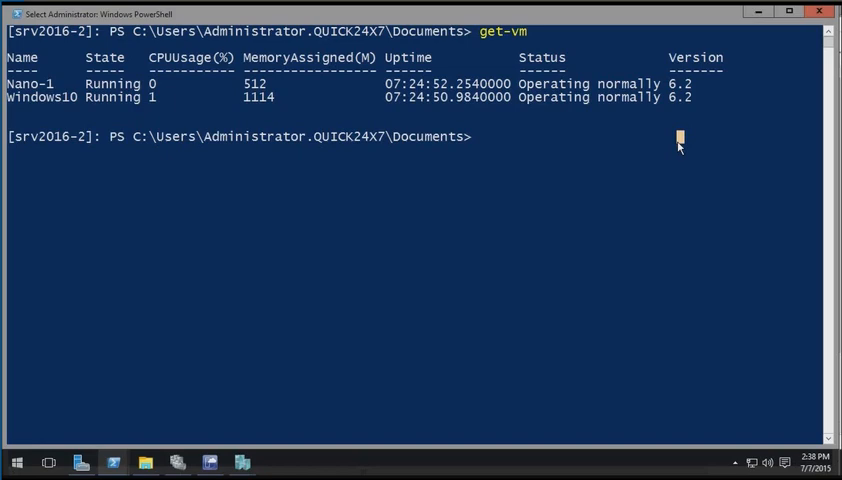
# Run get-command *update-vm* to reveal the Update-VMVersion cmdlet.
pyautogui.write('get')
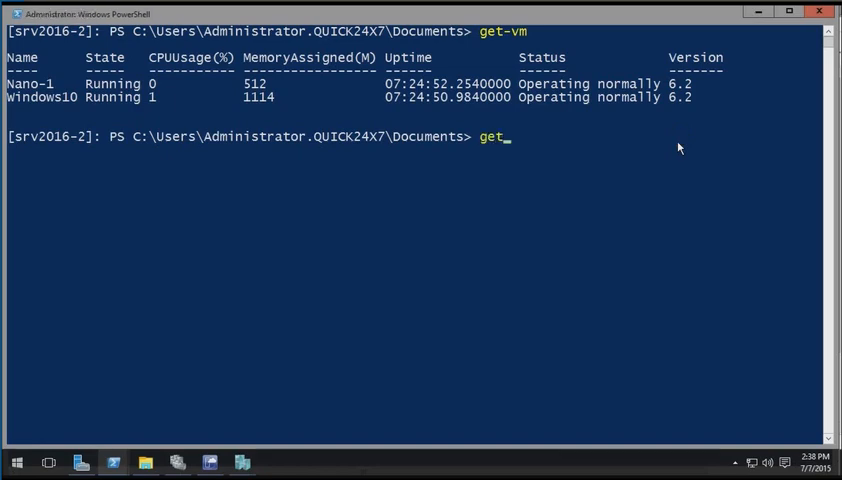
pyautogui.write('co')
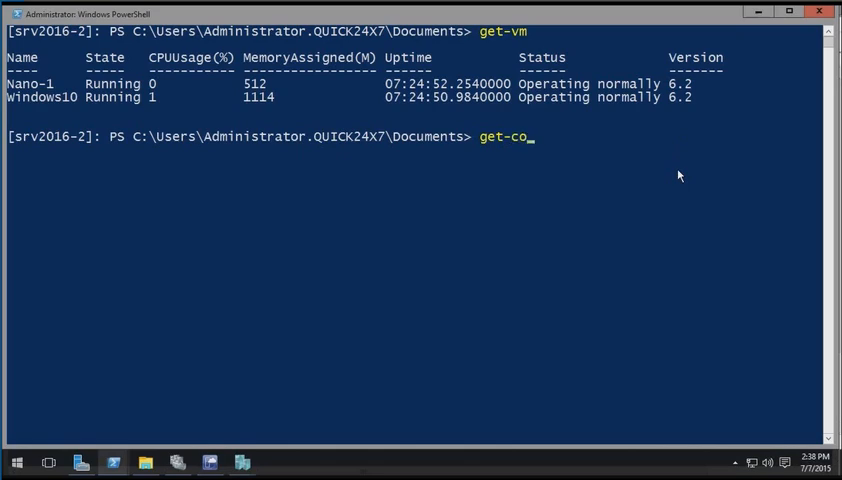
pyautogui.write('mmand')
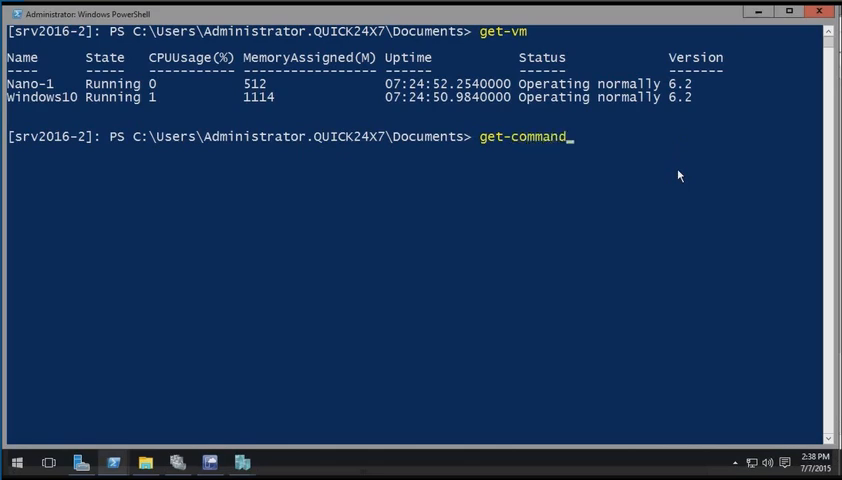
pyautogui.write('*update-vm*')
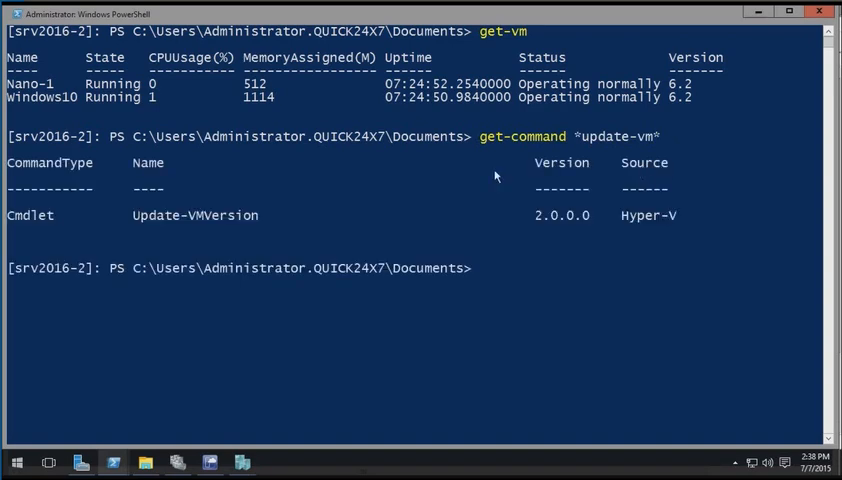
pyautogui.moveTo(336, 251)
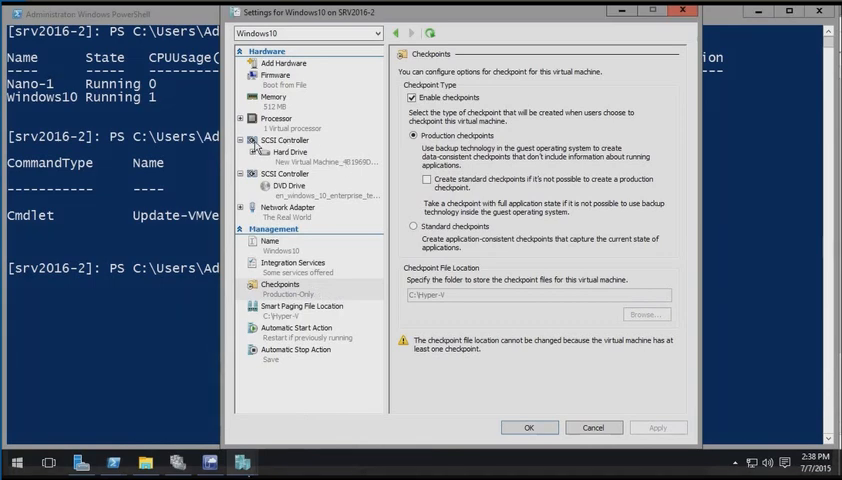
# Expand the Windows10 SCSI hard drive and show its Quality of Service options.
pyautogui.click(291, 152)
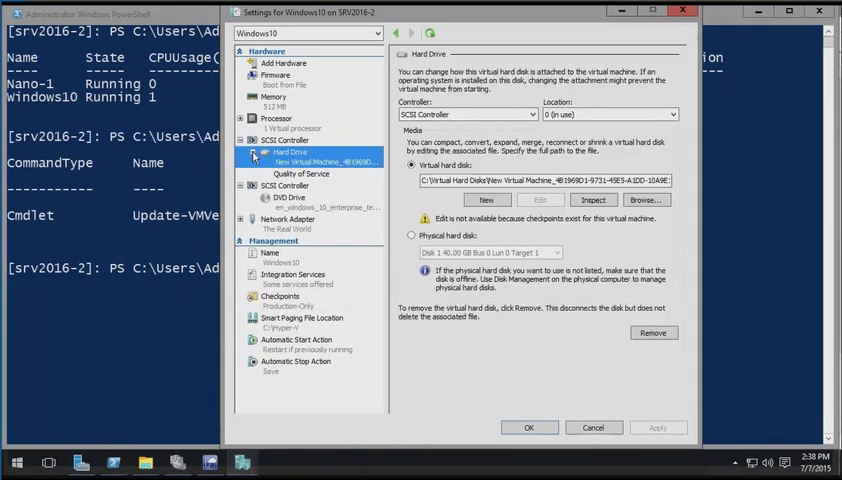
pyautogui.click(294, 172)
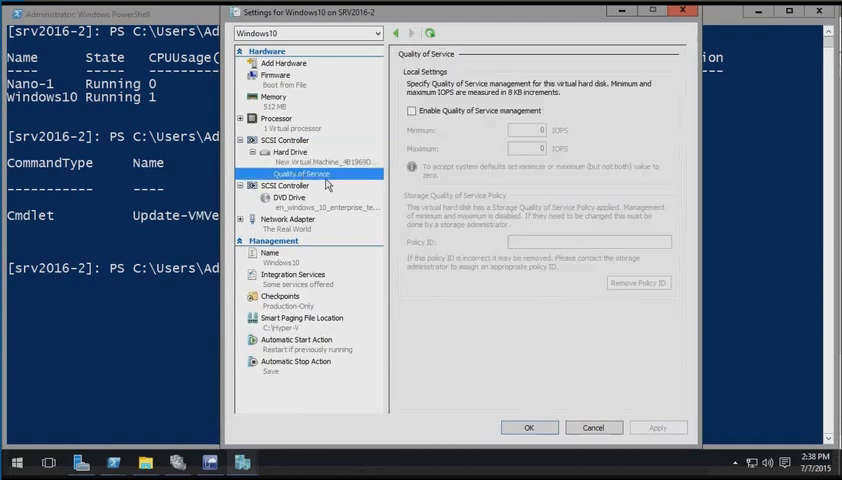
pyautogui.click(411, 110)
pyautogui.write('get-command *storageqos*')
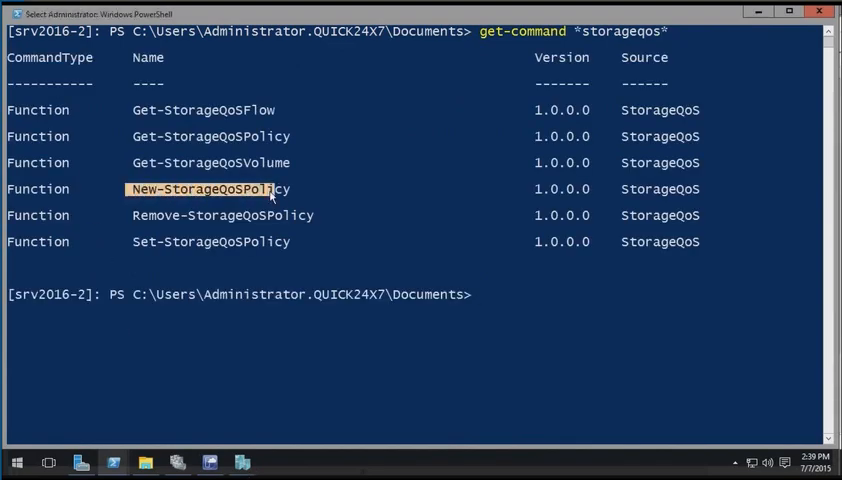
pyautogui.moveTo(320, 215)
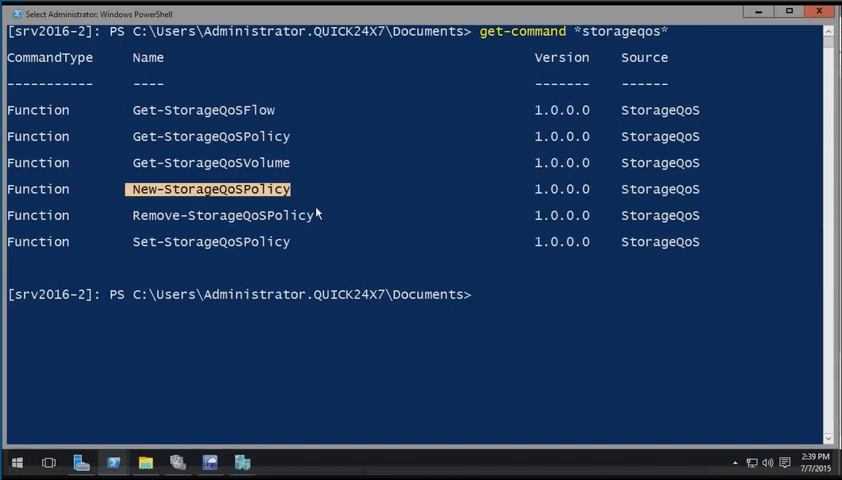
pyautogui.moveTo(267, 360)
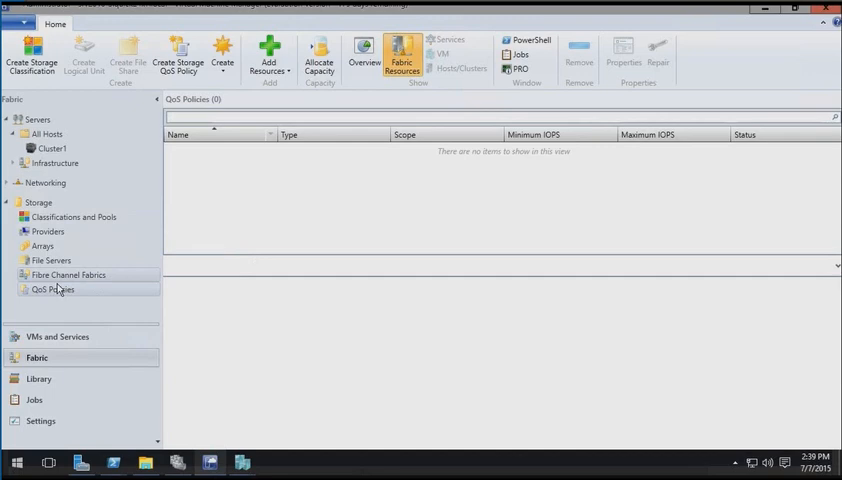
pyautogui.rightClick(52, 289)
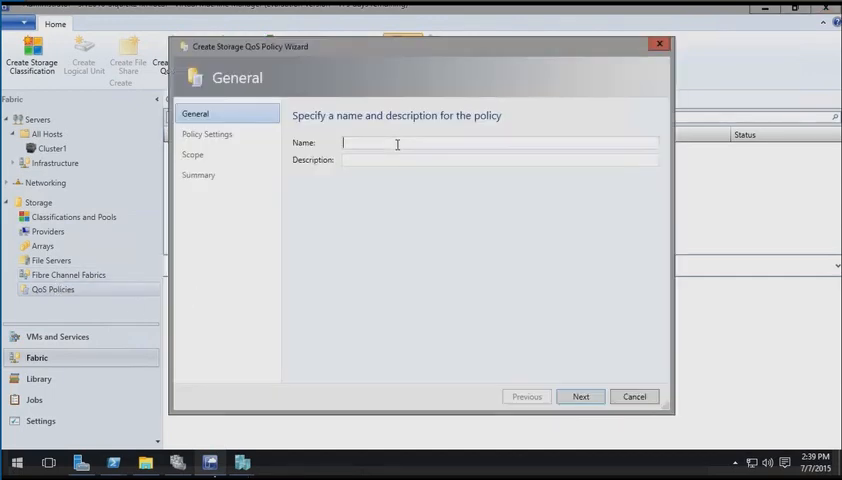
pyautogui.write('Policy1')
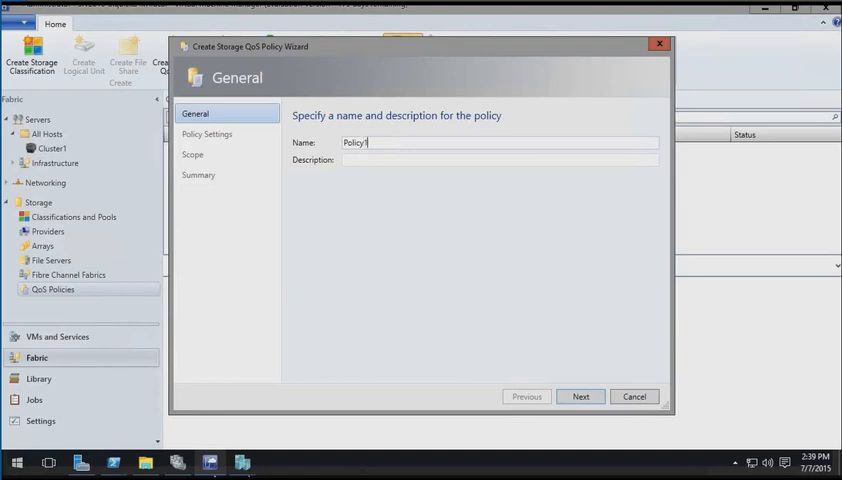
pyautogui.click(580, 396)
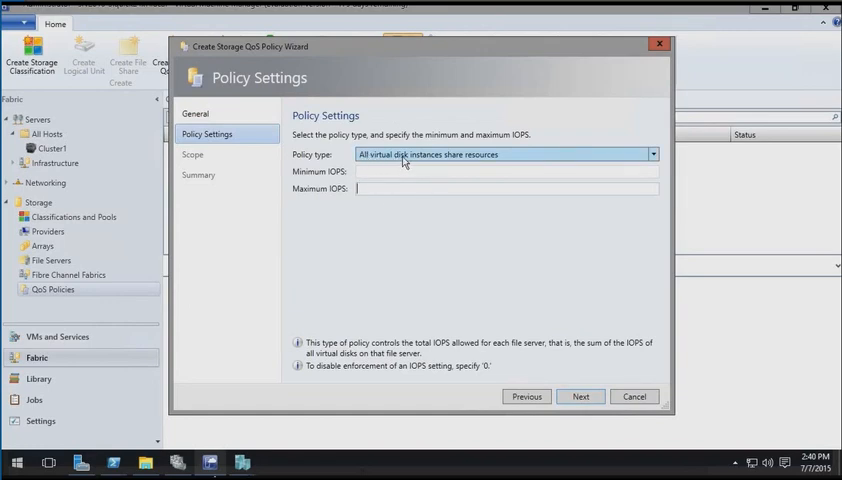
pyautogui.click(652, 154)
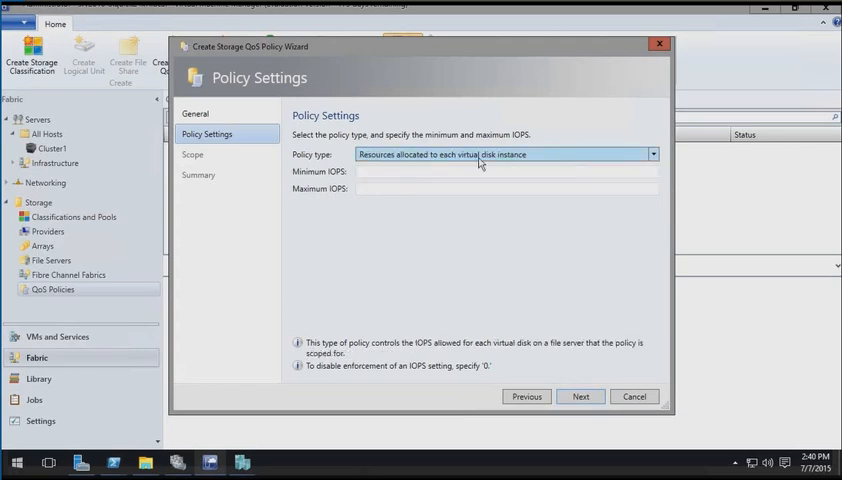
pyautogui.moveTo(555, 169)
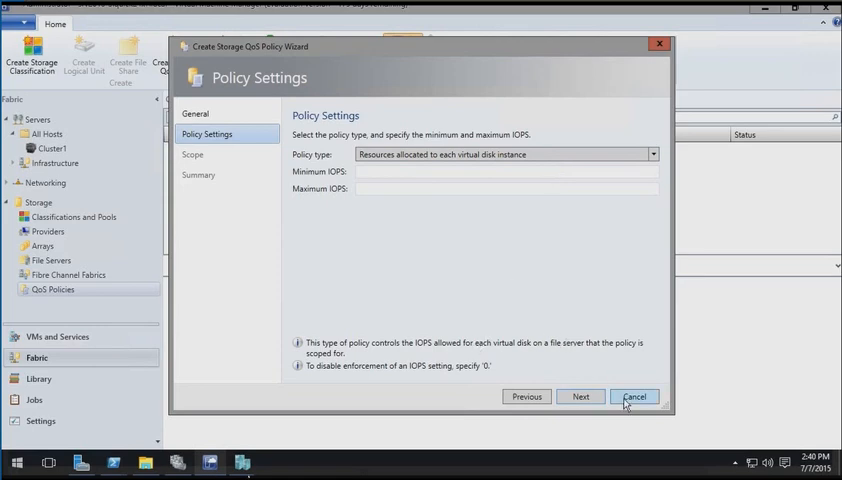
pyautogui.click(634, 396)
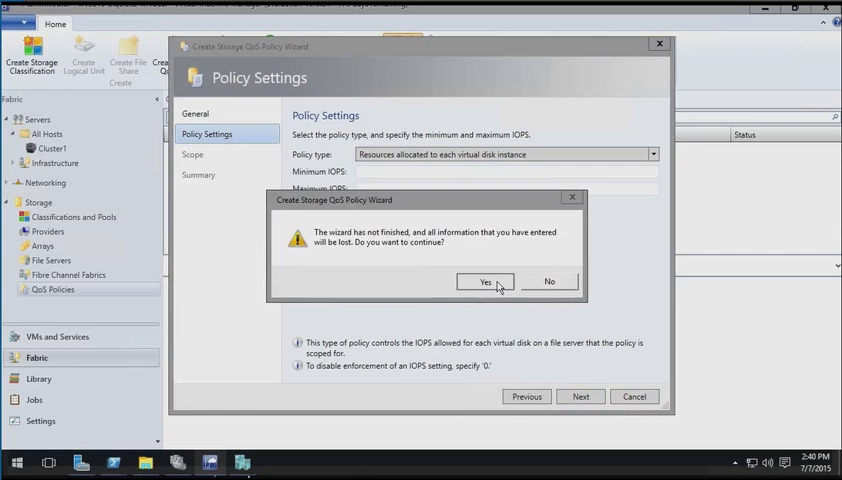
pyautogui.click(484, 281)
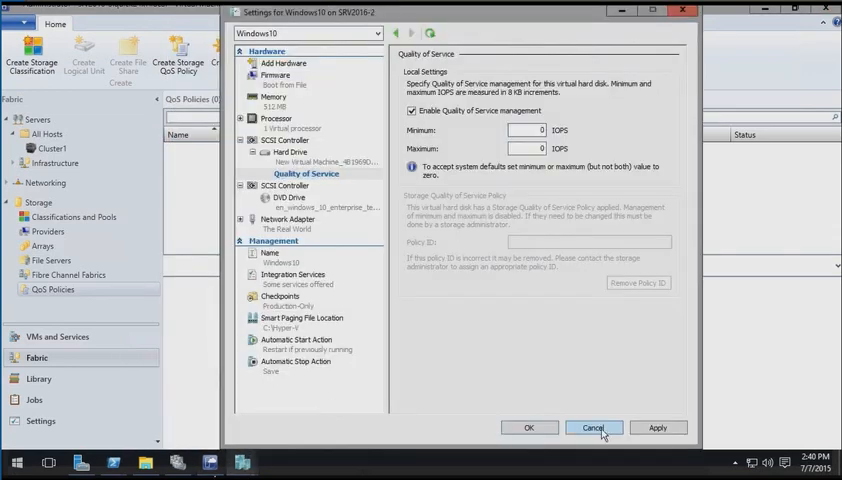
# Cancel Windows10 settings and advance the New Virtual Machine wizard to Specify Generation.
pyautogui.click(586, 427)
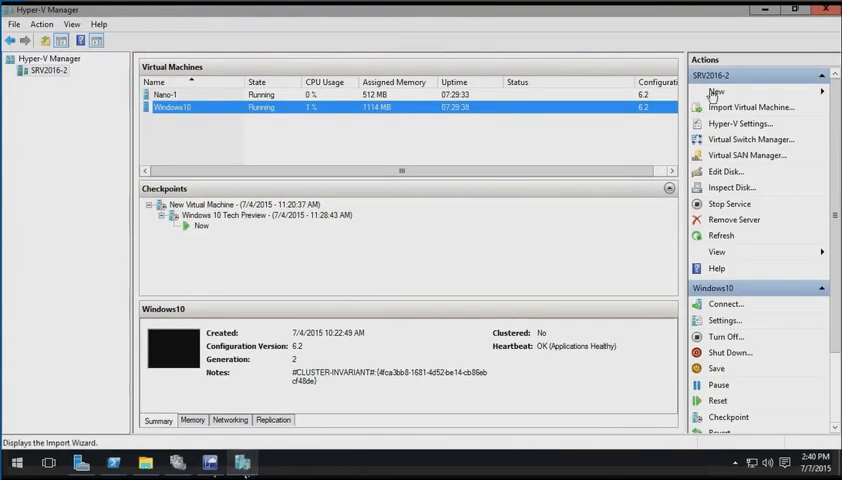
pyautogui.click(718, 92)
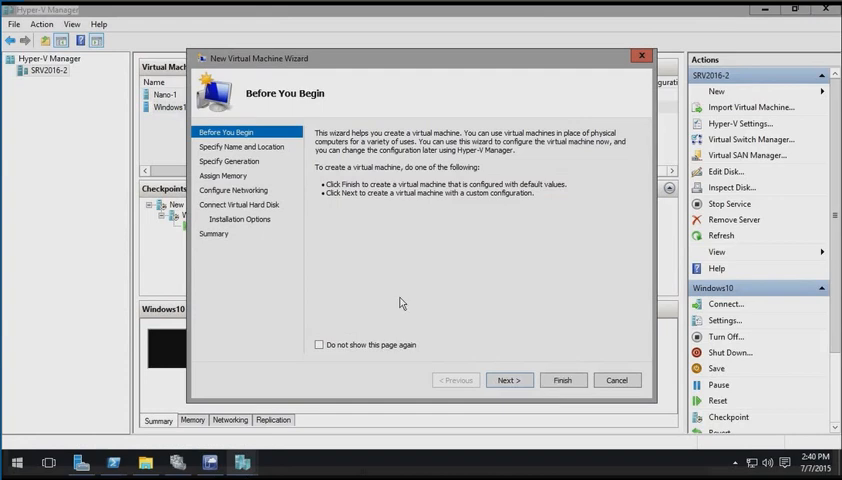
pyautogui.click(509, 379)
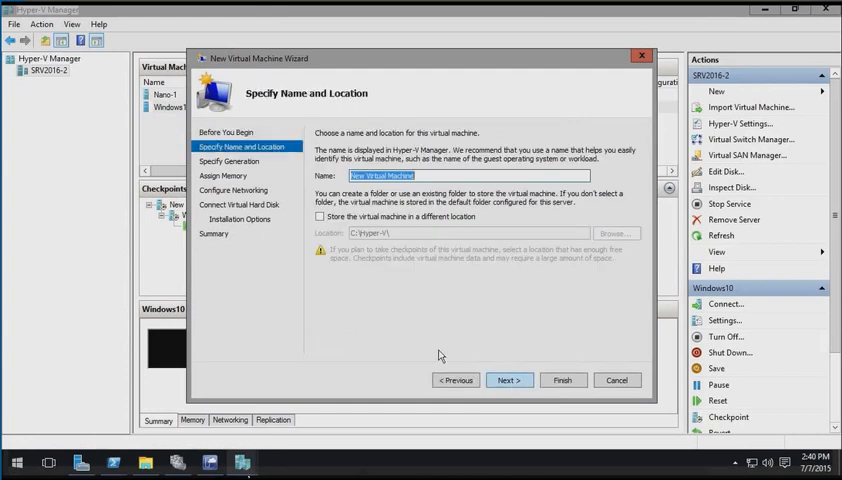
pyautogui.click(510, 379)
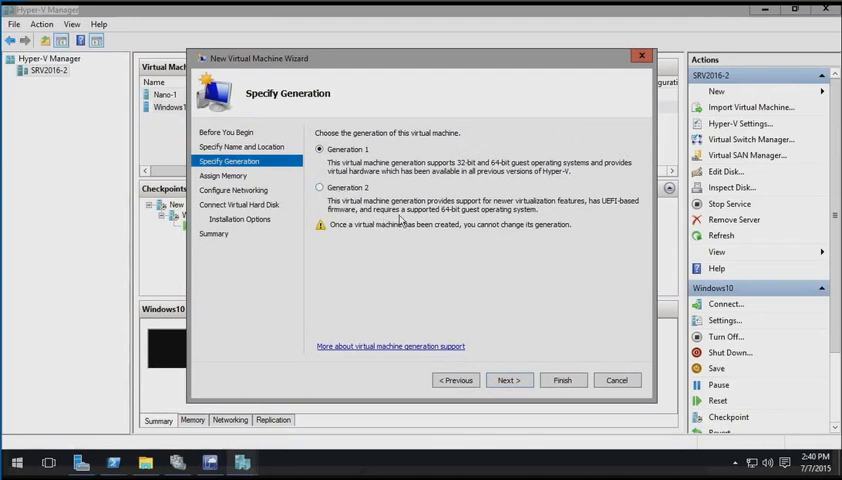
pyautogui.moveTo(518, 213)
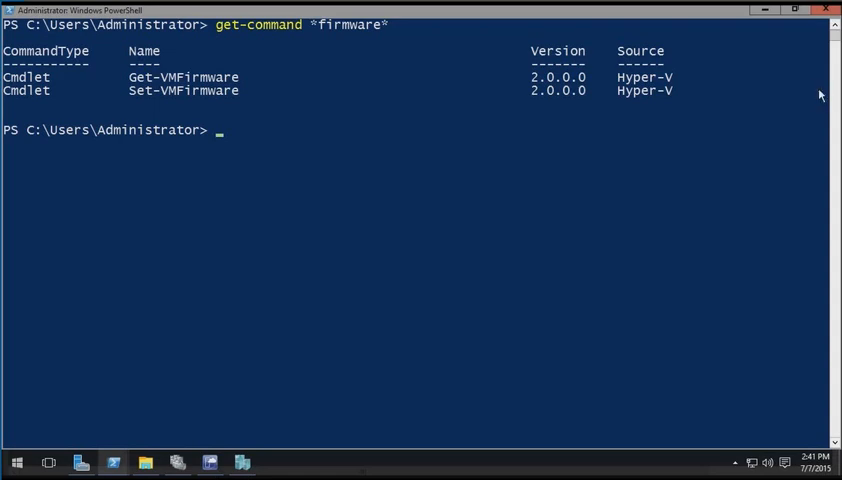
# Run get-command *firmware* to list Get-VMFirmware and Set-VMFirmware.
pyautogui.write('get-command *tpm*')
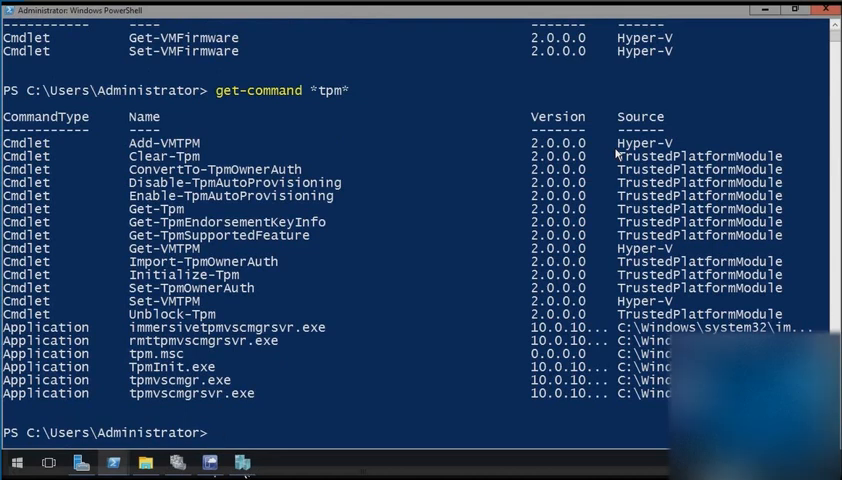
pyautogui.moveTo(640, 465)
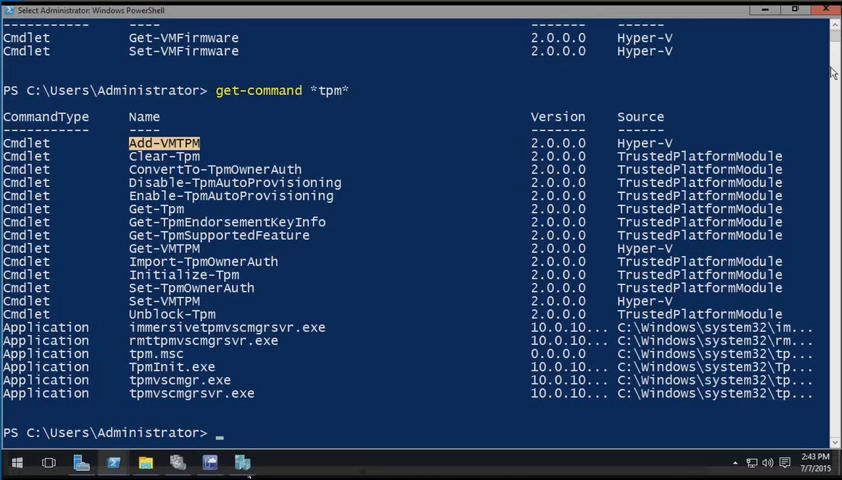
pyautogui.moveTo(68, 467)
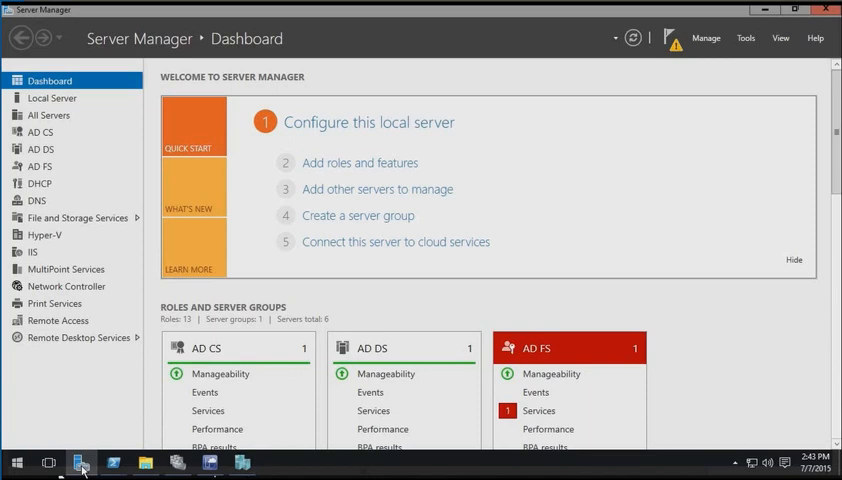
pyautogui.moveTo(281, 320)
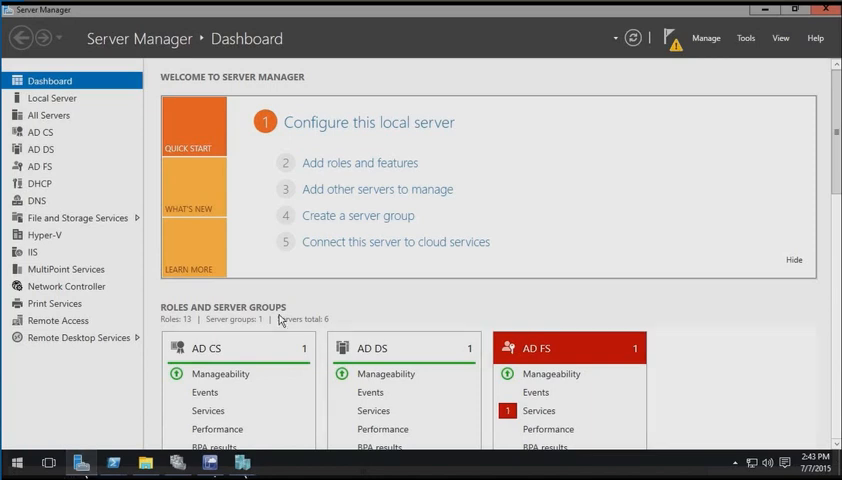
# Select Srv2016-1 and check Host Guardian Service, adding its required web server features.
pyautogui.click(359, 162)
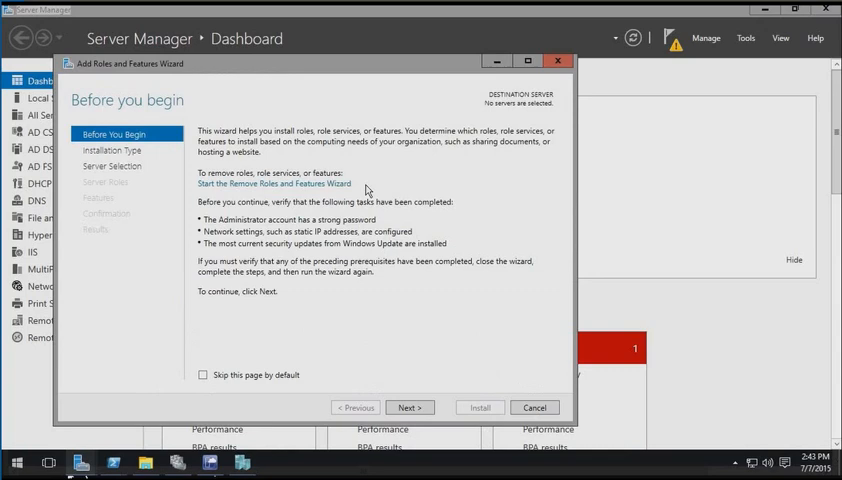
pyautogui.click(409, 407)
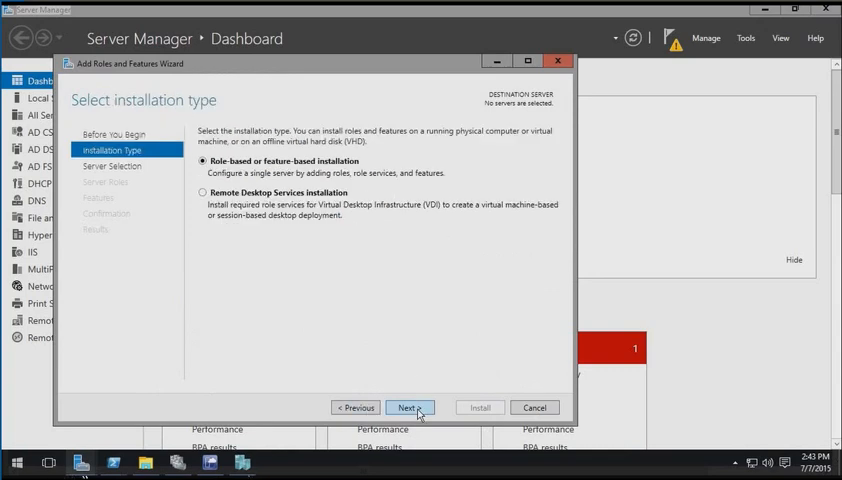
pyautogui.click(408, 407)
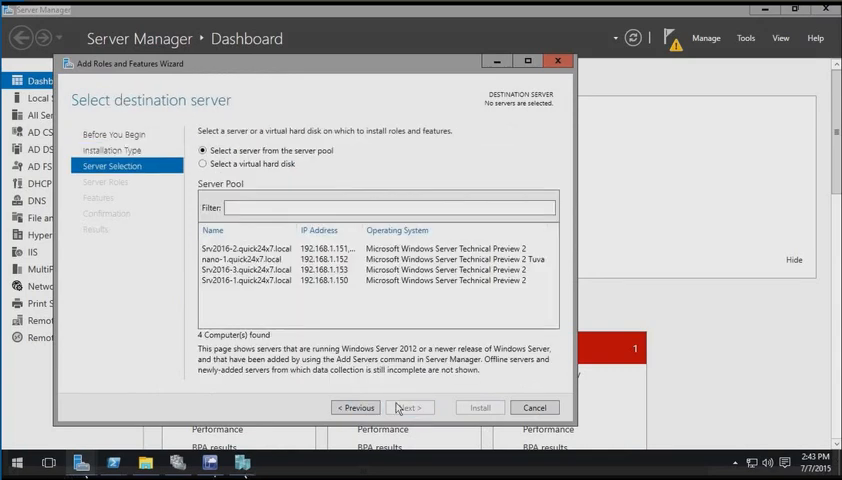
pyautogui.click(245, 269)
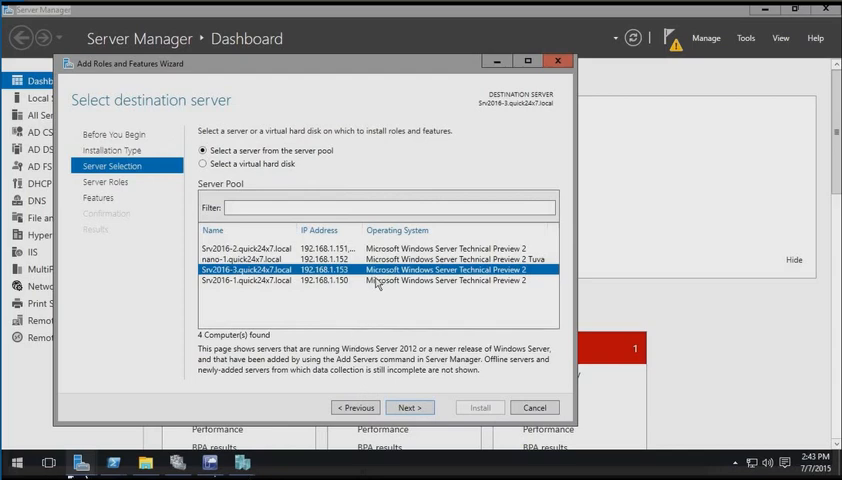
pyautogui.click(409, 407)
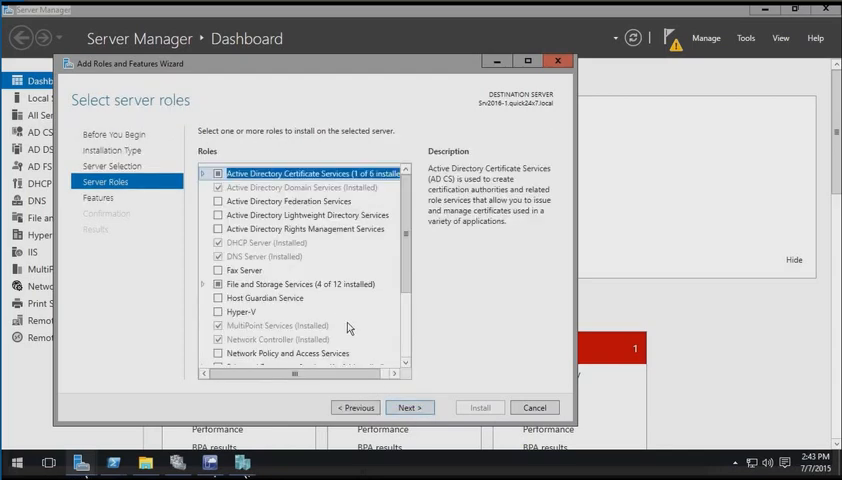
pyautogui.click(219, 298)
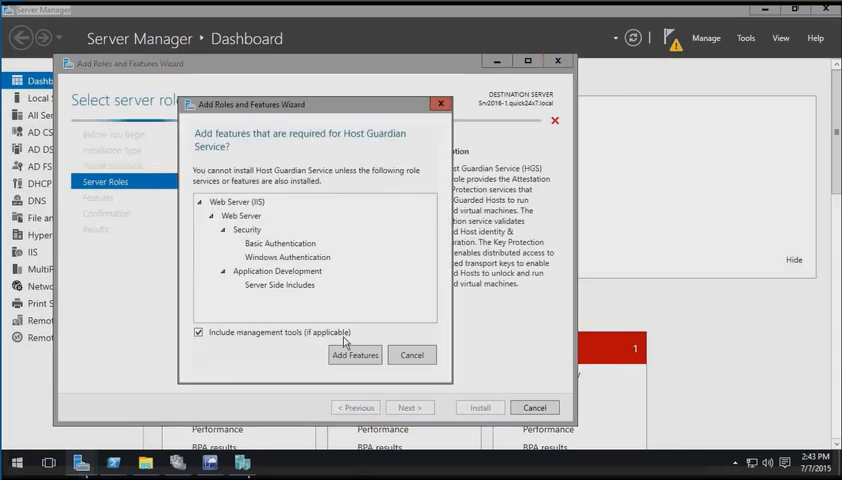
pyautogui.click(354, 355)
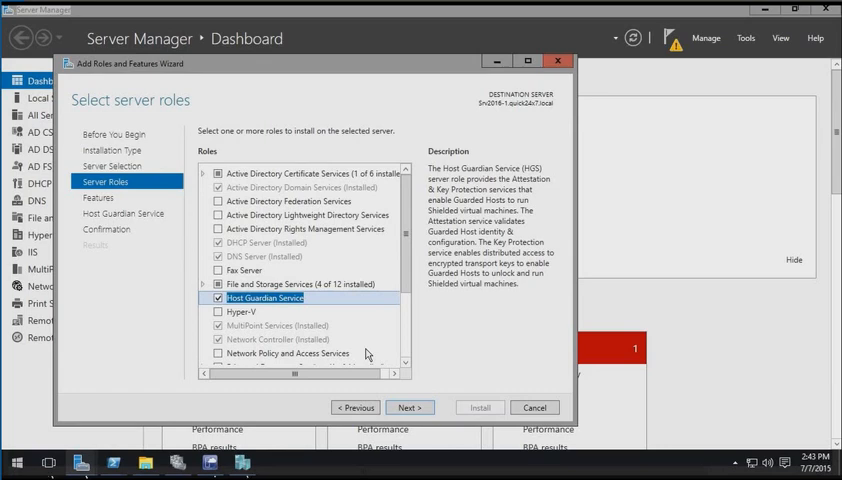
pyautogui.moveTo(510, 374)
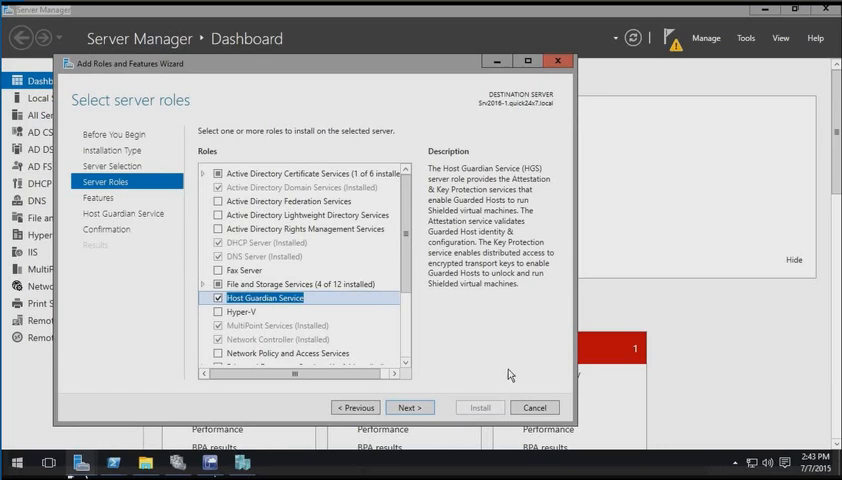